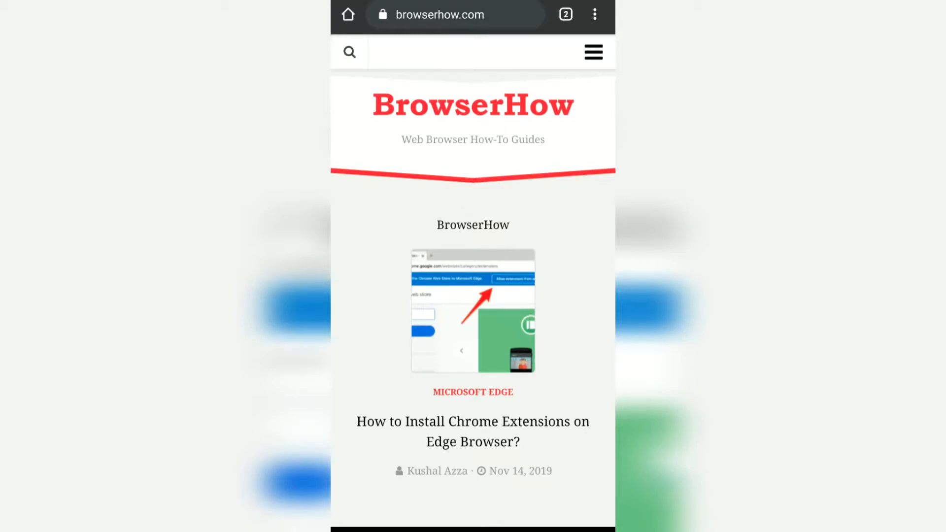
Show browserhow.com's site info from the menu's info icon, confirming a secure connection.
{"action": "left_click", "coordinate": [594, 14]}
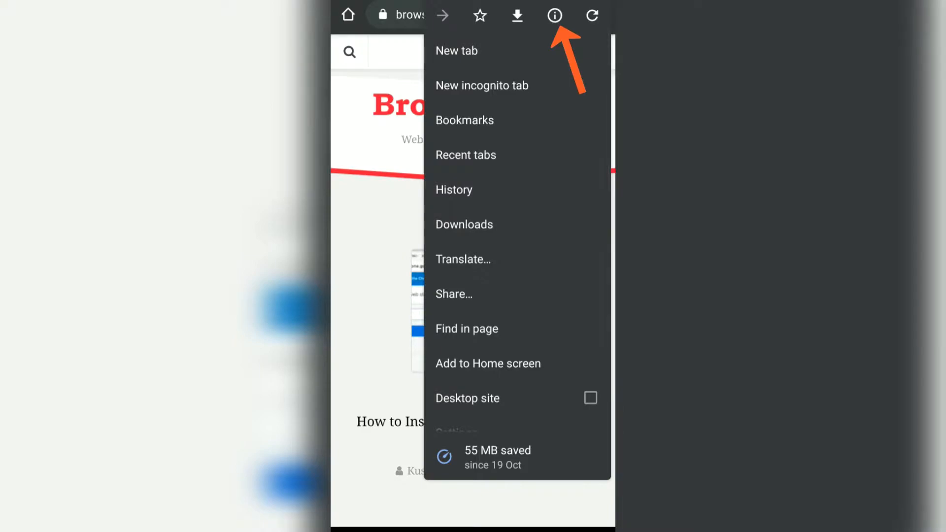
{"action": "left_click", "coordinate": [553, 15]}
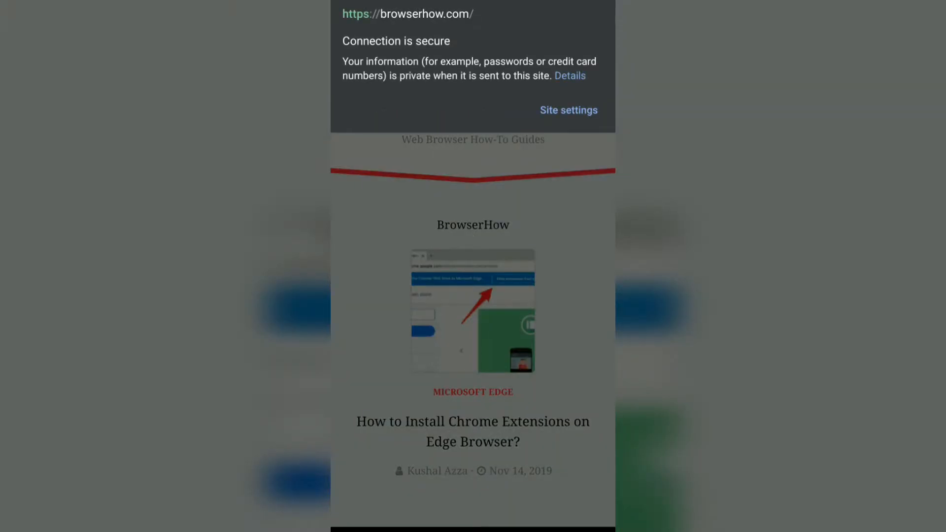
{"action": "left_click", "coordinate": [569, 76]}
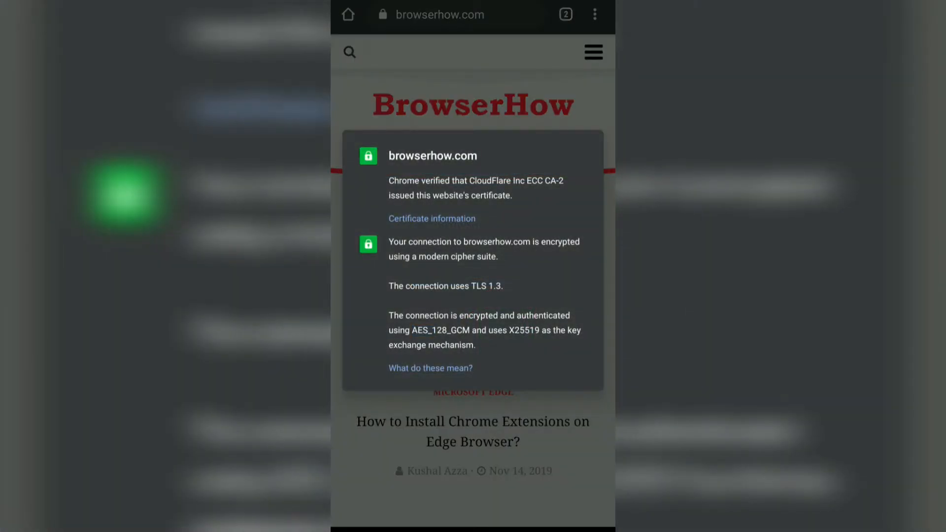
{"action": "left_click", "coordinate": [432, 218]}
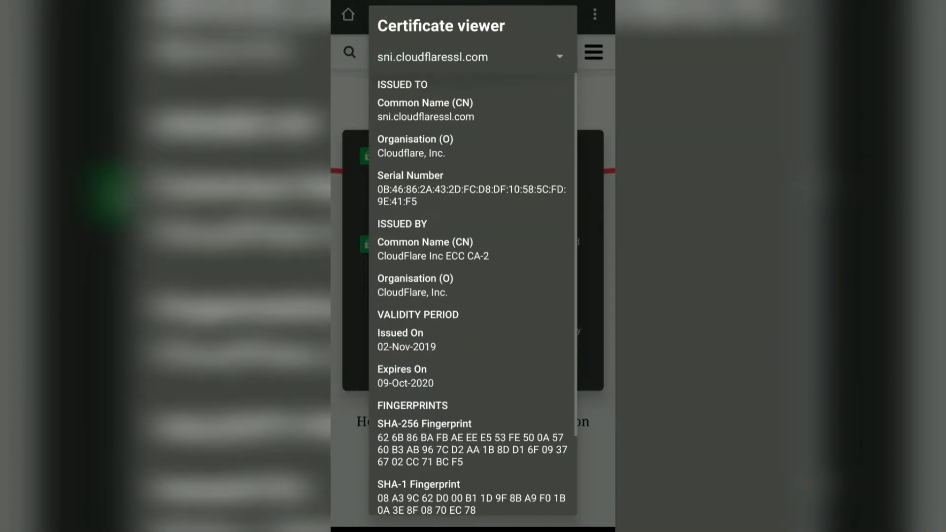
{"action": "scroll", "scroll_direction": "down", "scroll_amount": 3}
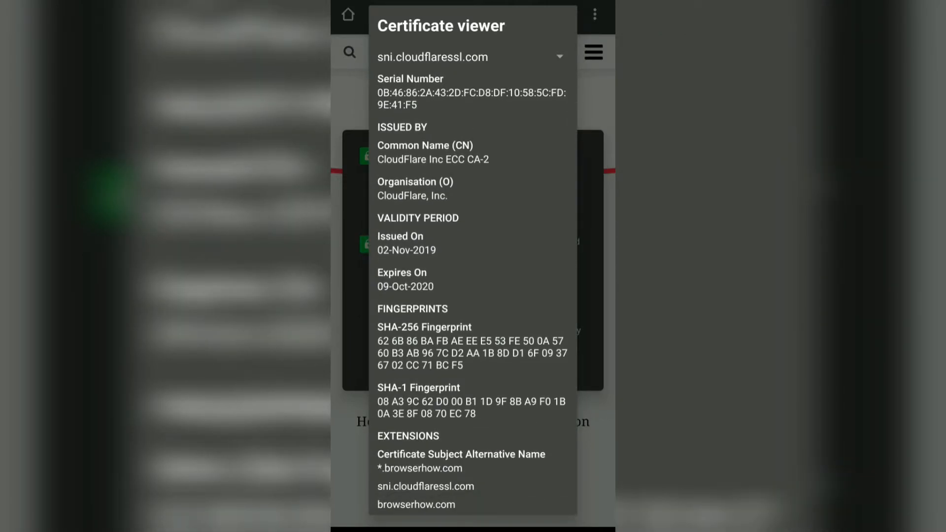
{"action": "scroll", "scroll_direction": "down", "scroll_amount": 3}
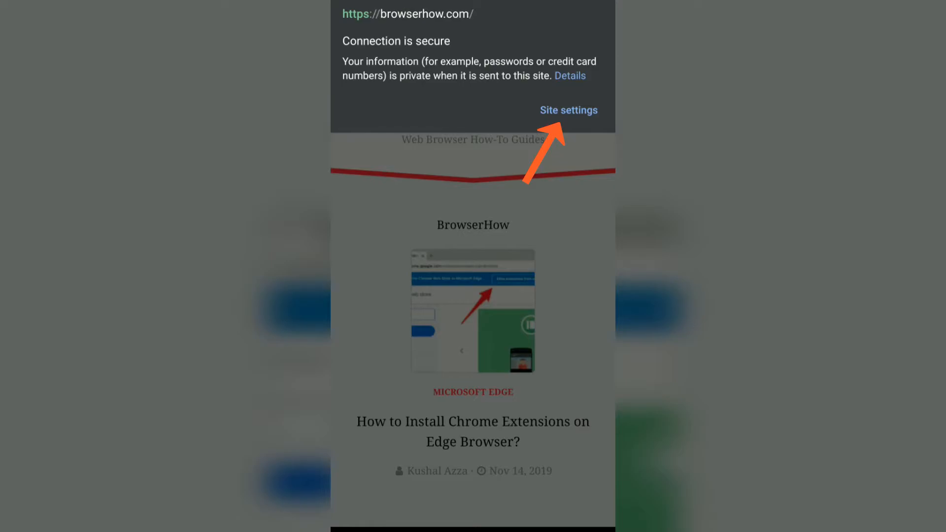
Switch to the pinterest.com tab to show its home feed.
{"action": "left_click", "coordinate": [568, 110]}
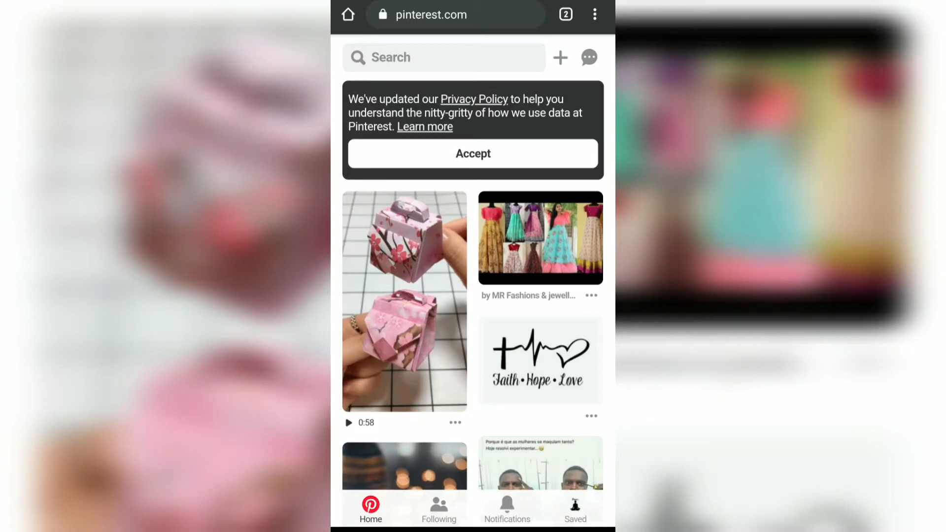
{"action": "left_click", "coordinate": [594, 13]}
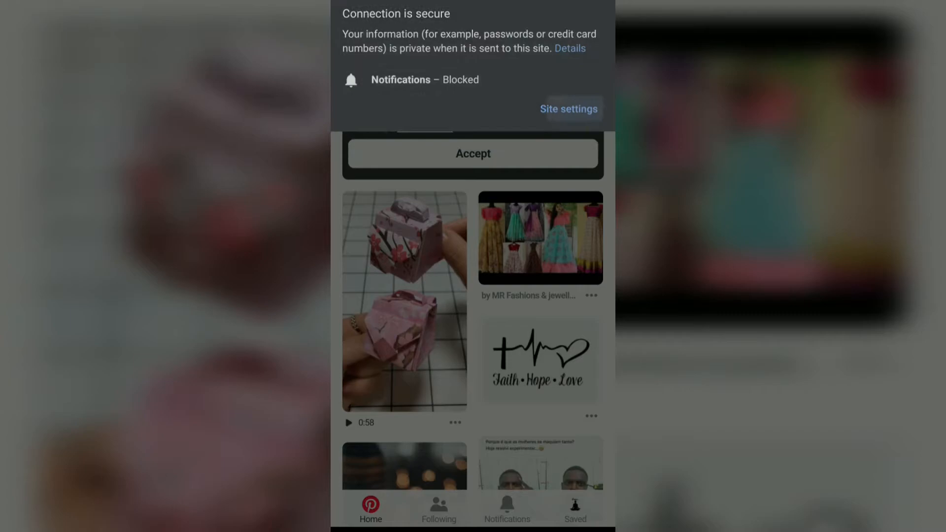
{"action": "left_click", "coordinate": [569, 109]}
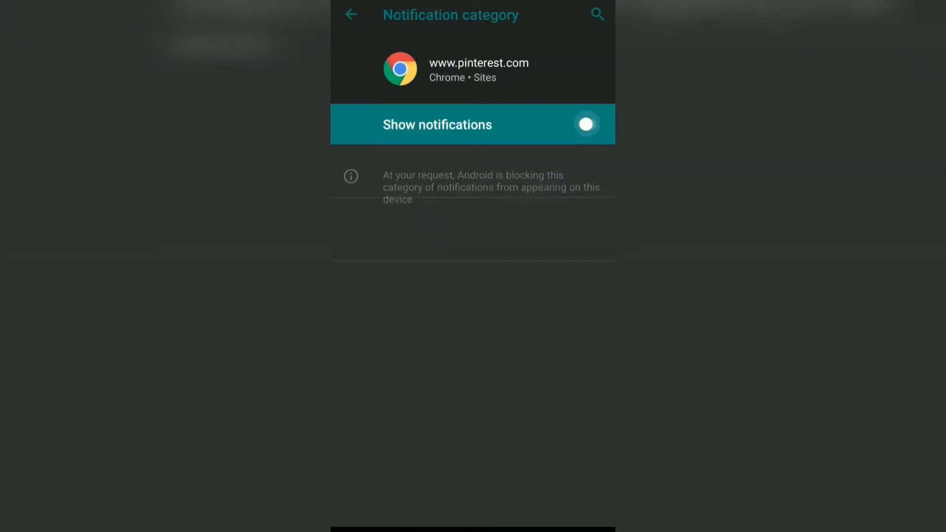
Set pinterest.com notifications to Block and return to the Pinterest feed.
{"action": "left_click", "coordinate": [350, 14]}
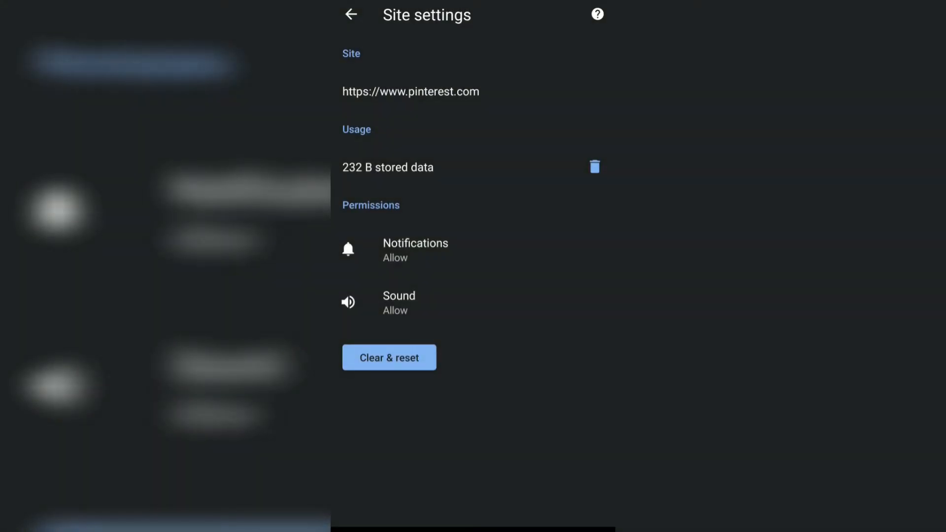
{"action": "left_click", "coordinate": [415, 249]}
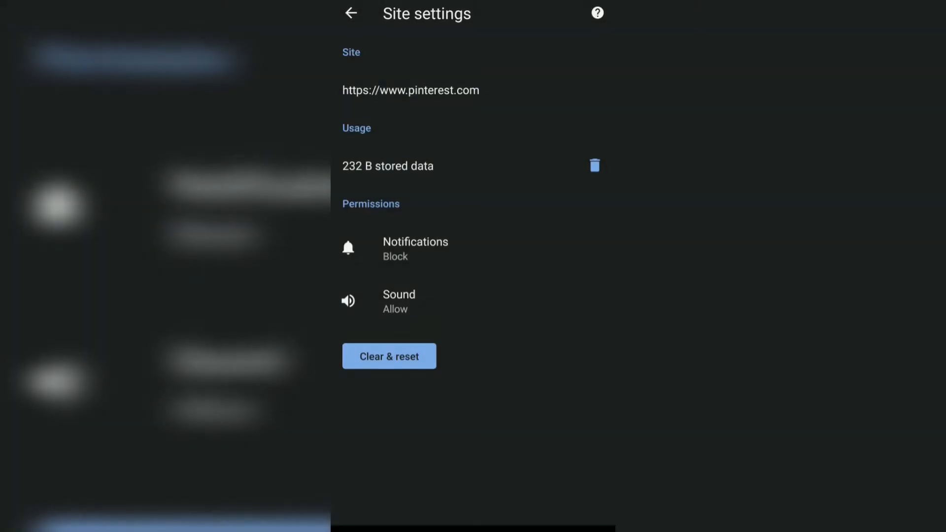
{"action": "left_click", "coordinate": [351, 13]}
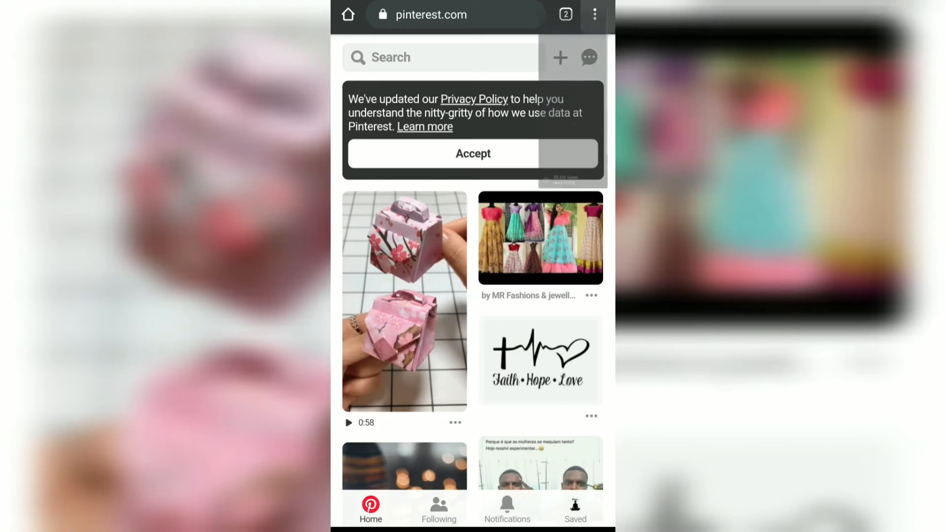
View pinterest.com's DigiCert certificate and its covered domains like pin.it and pinterest.de.
{"action": "left_click", "coordinate": [382, 14]}
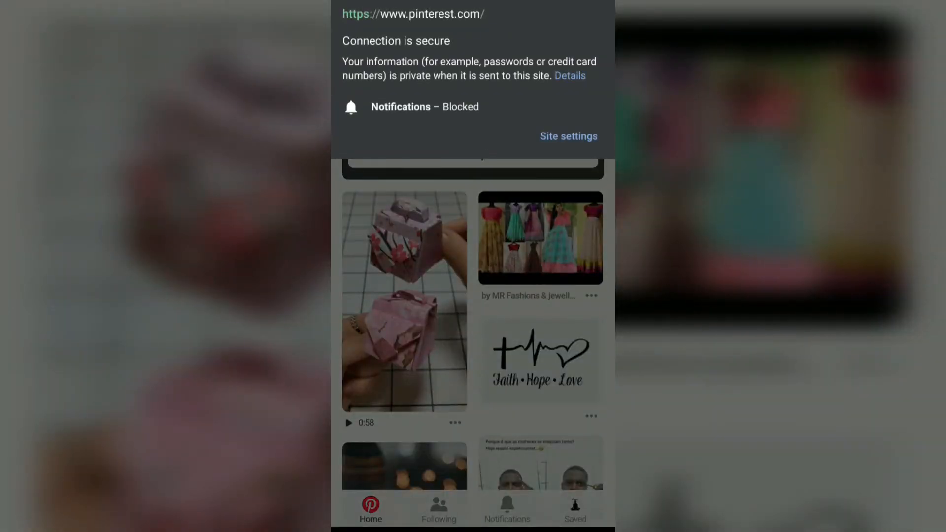
{"action": "left_click", "coordinate": [569, 75]}
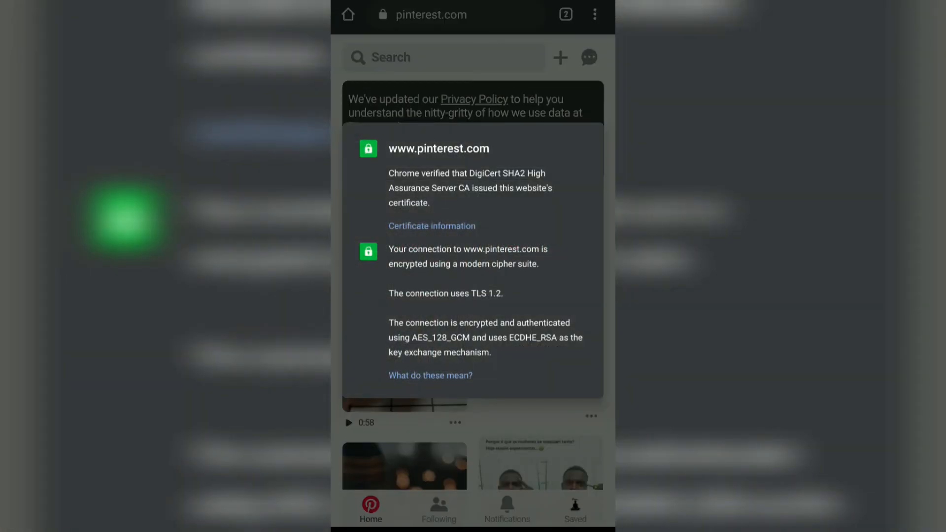
{"action": "left_click", "coordinate": [432, 225]}
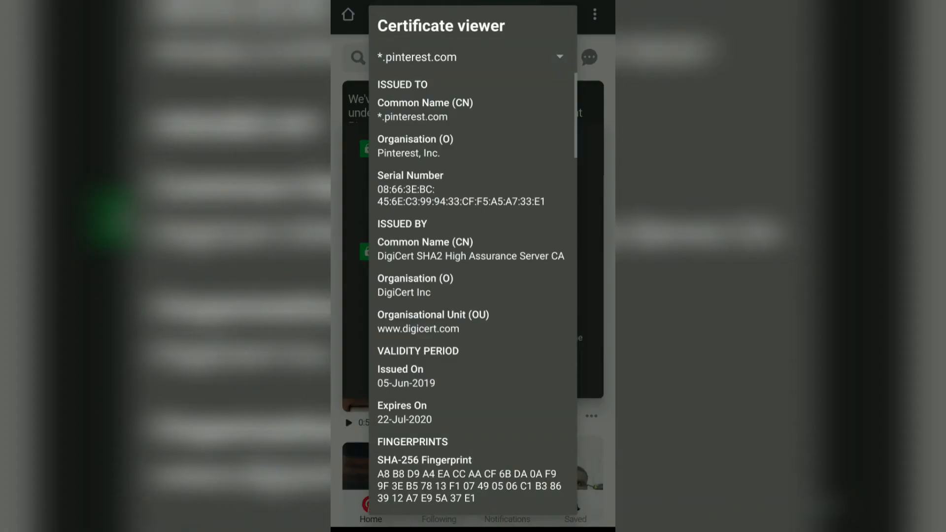
{"action": "left_click", "coordinate": [558, 56]}
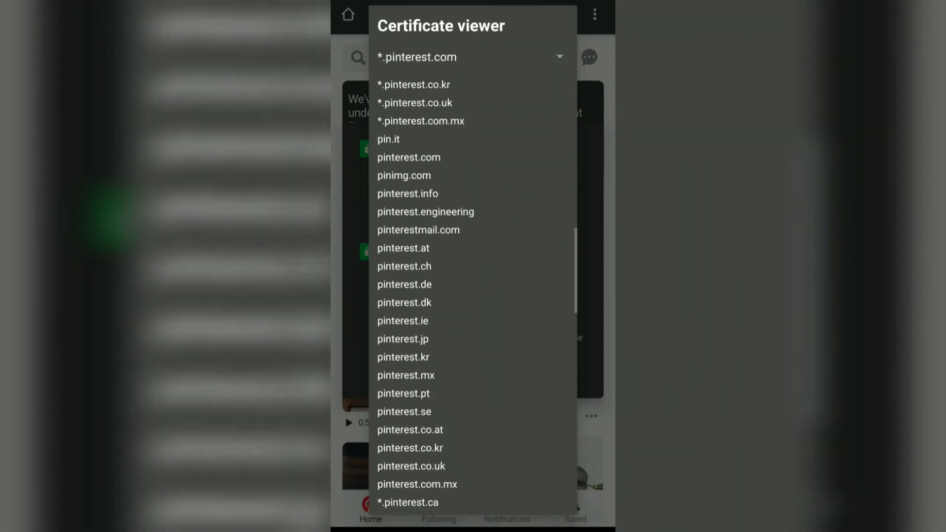